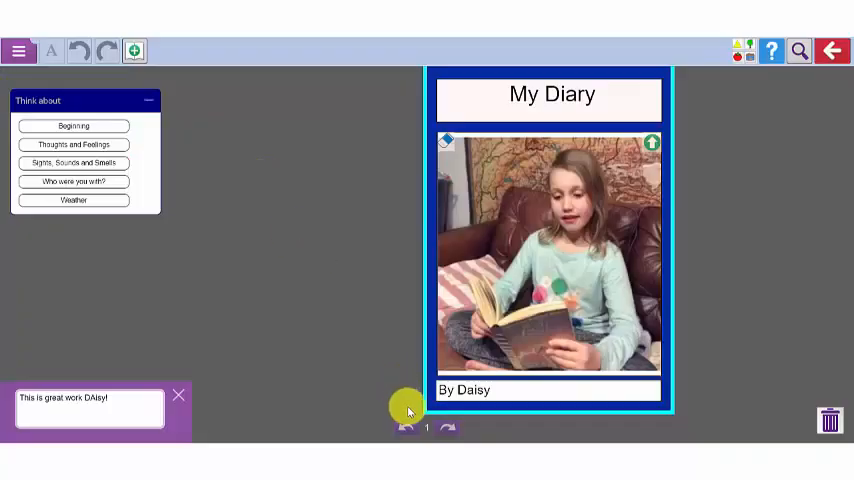
- Page through Daisy's example diary and close its preview
click(448, 428)
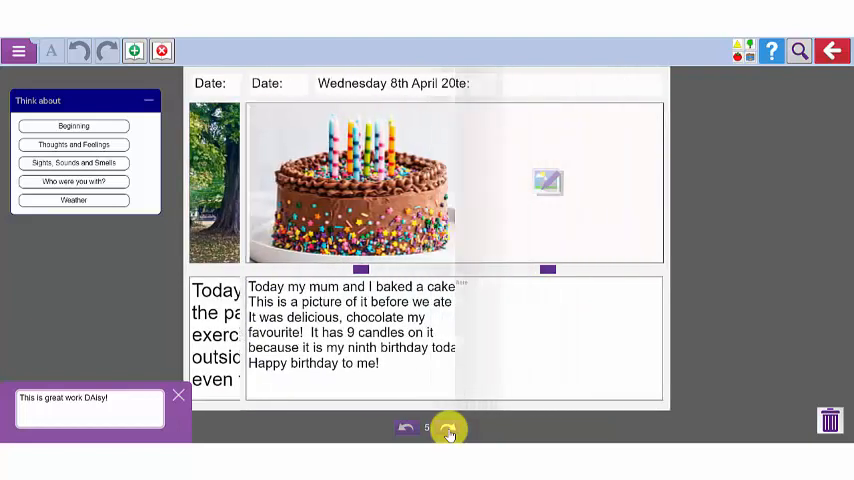
click(448, 428)
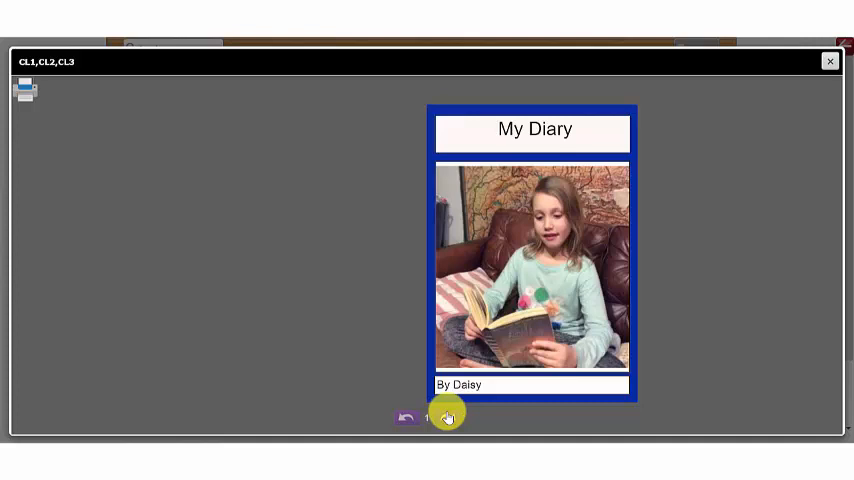
click(447, 417)
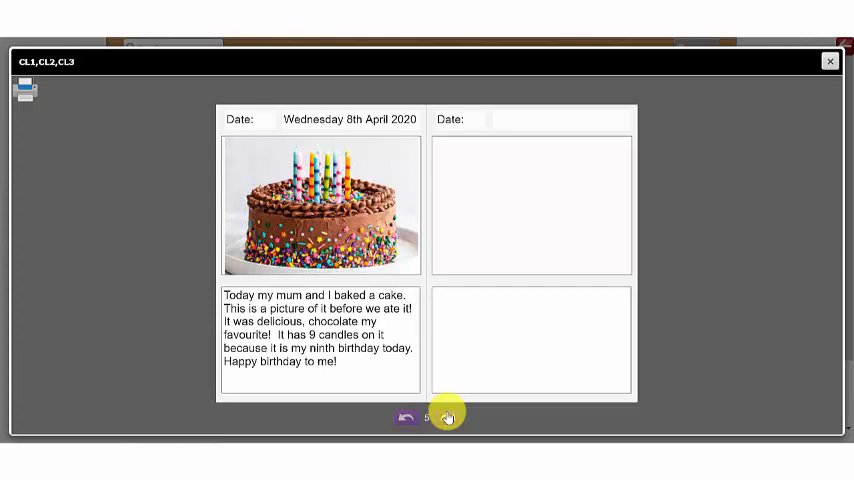
click(830, 61)
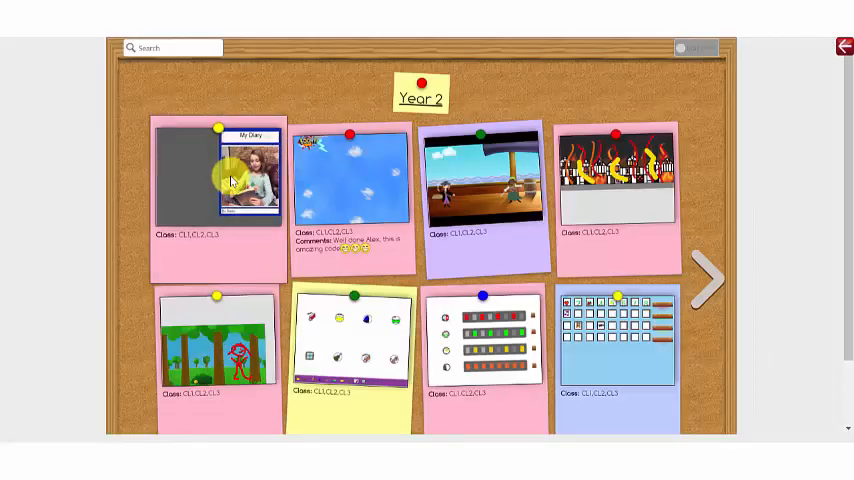
- View the shared diary on the Year 2 display board, flip through it and return Home
click(220, 175)
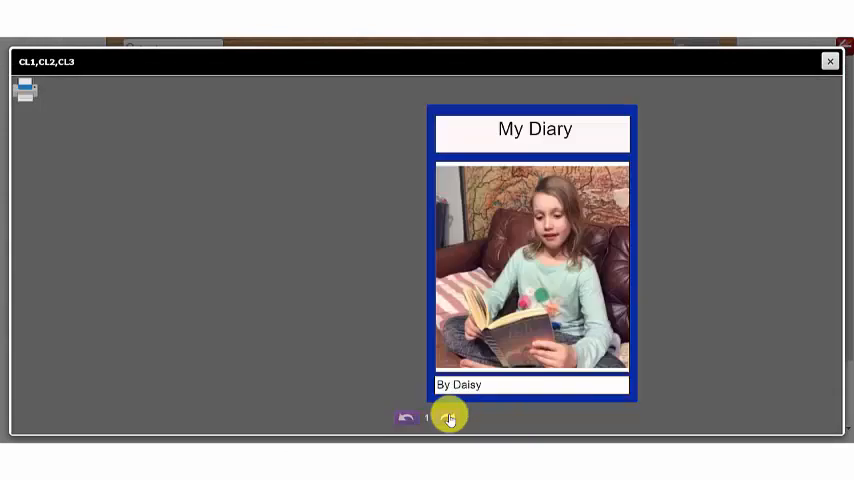
click(448, 417)
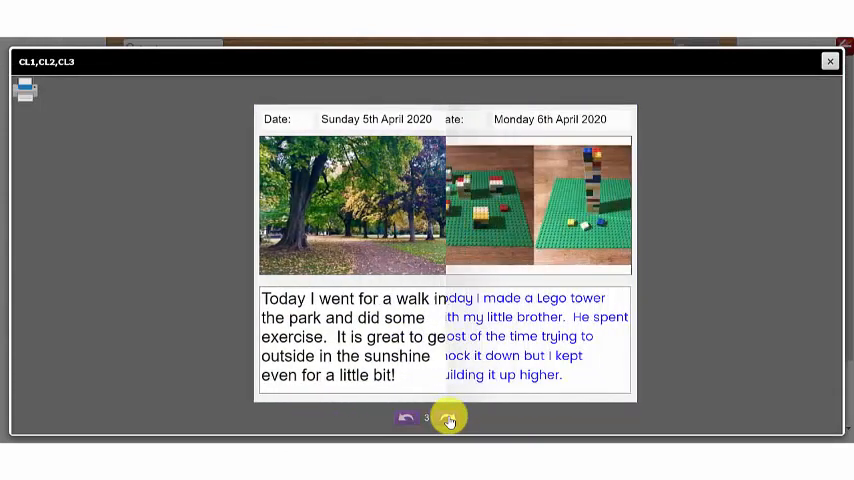
click(830, 61)
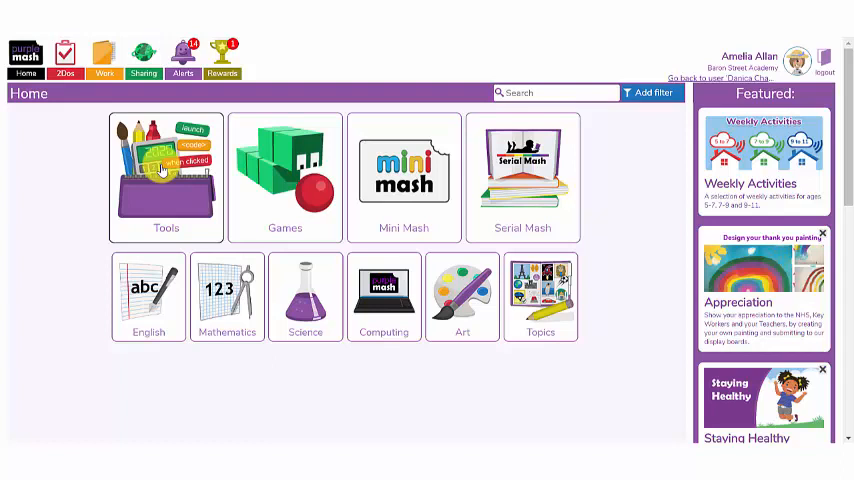
- Start a new blank diary from the 2Publish Plus tools
click(166, 177)
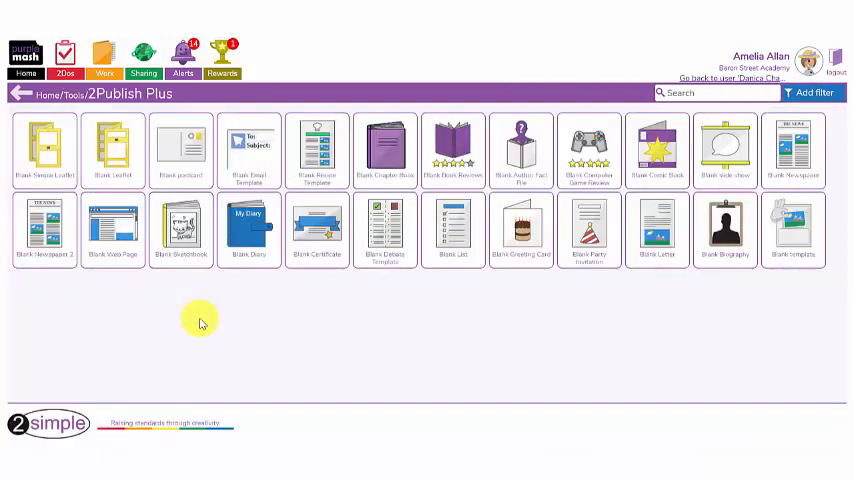
mouse_move(115, 150)
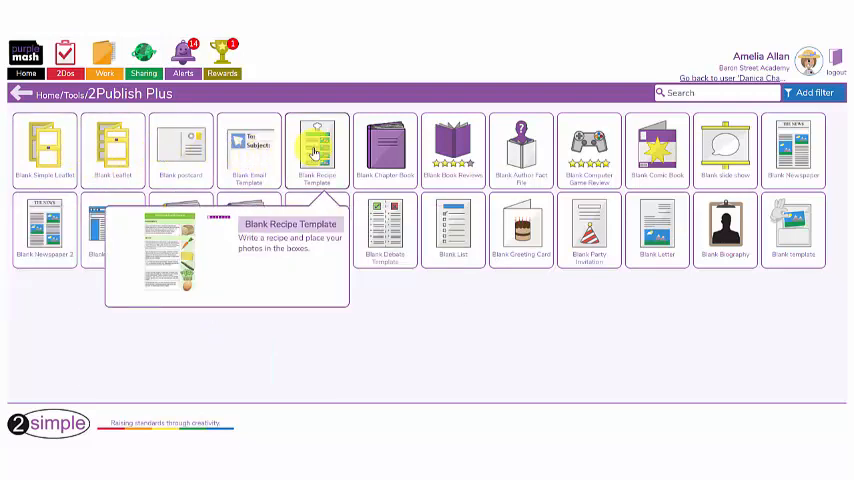
mouse_move(383, 150)
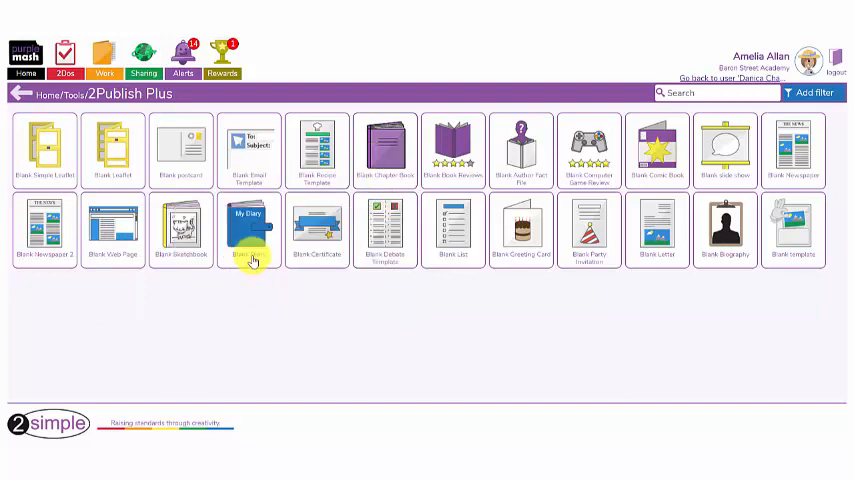
click(250, 230)
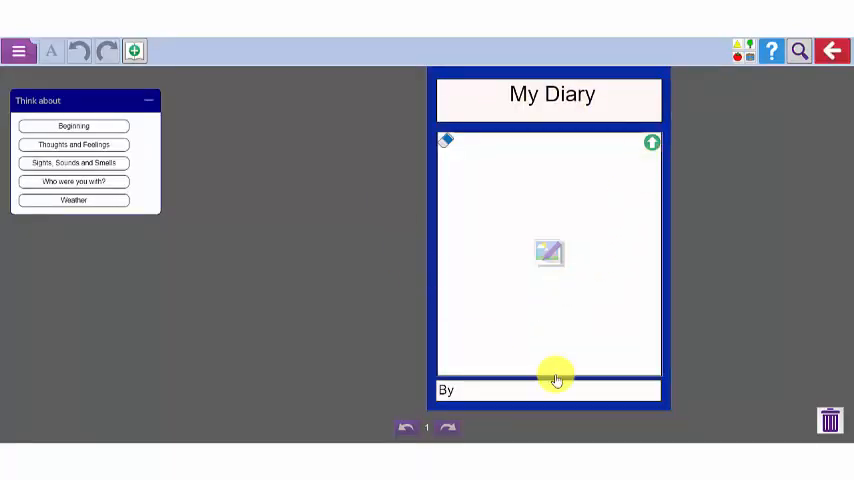
- Add an extra dated page to the diary and bring up the file options
click(651, 142)
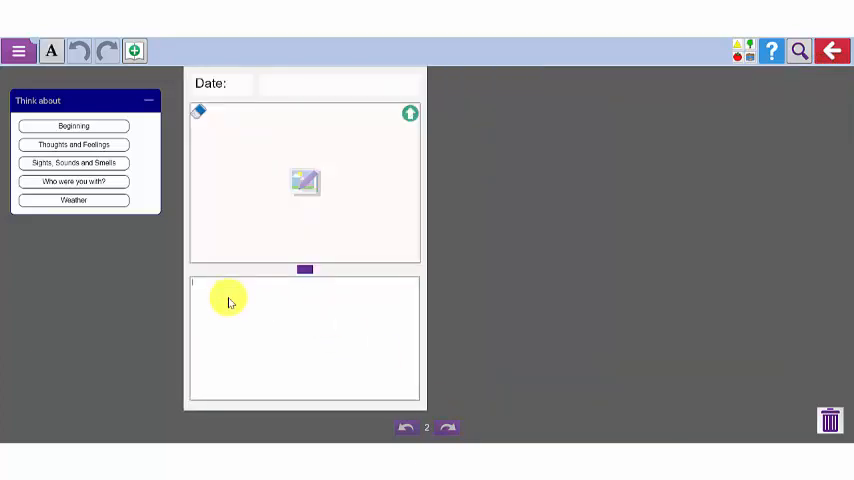
click(73, 126)
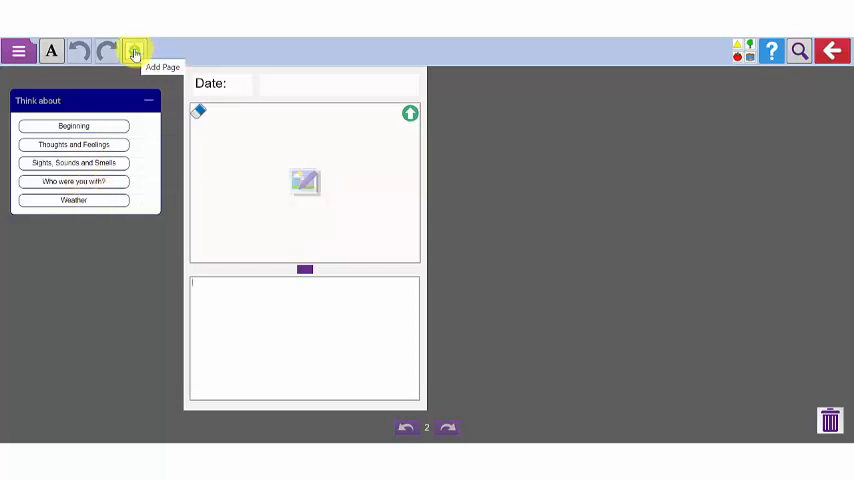
click(135, 52)
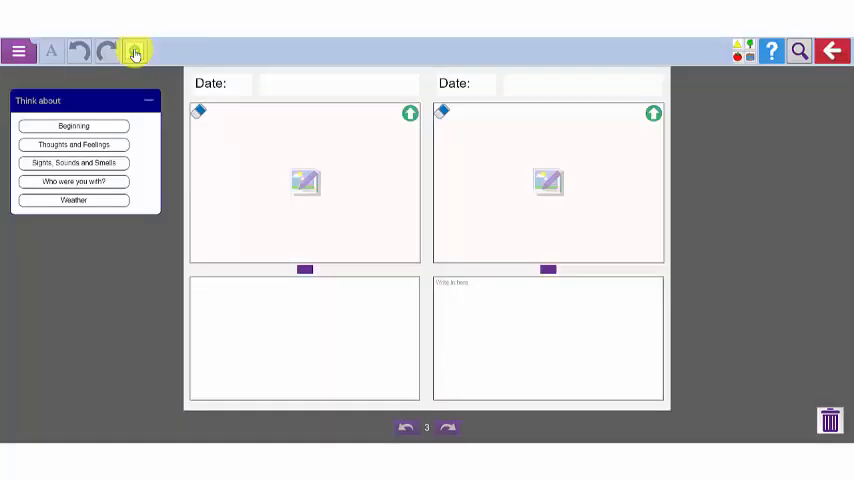
click(18, 51)
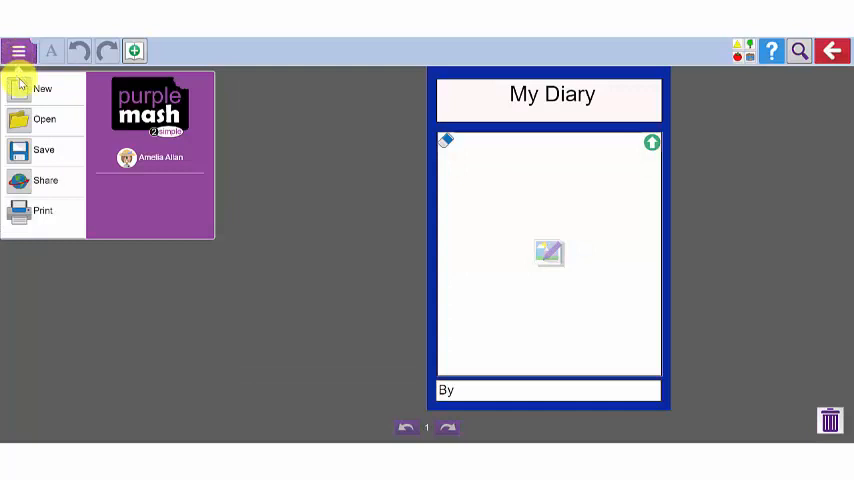
- Load the saved diary and write the sunny-day roof terrace entry on the hammock page
click(44, 119)
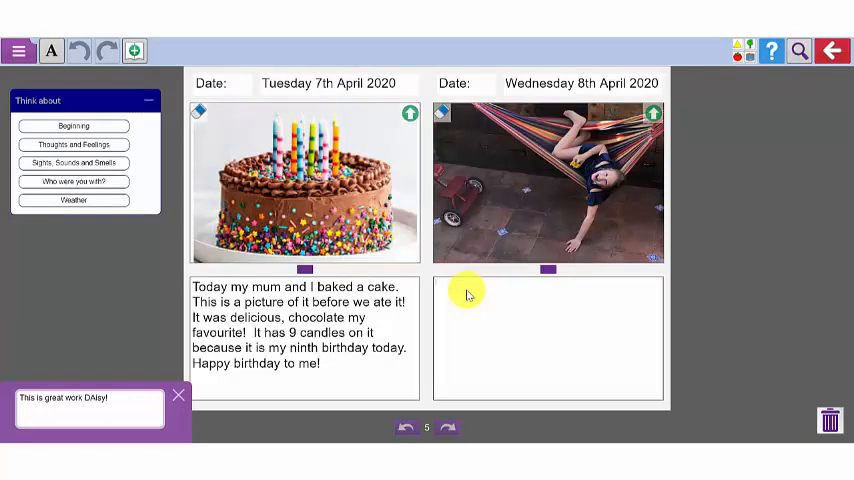
click(51, 51)
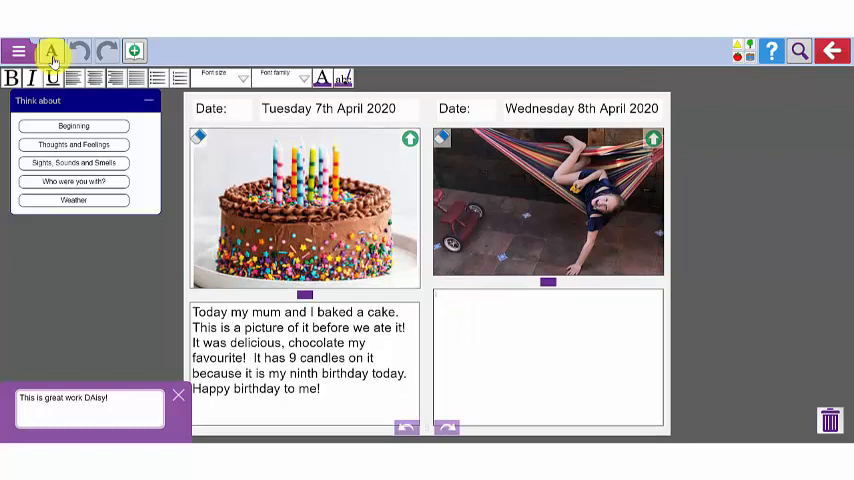
click(219, 74)
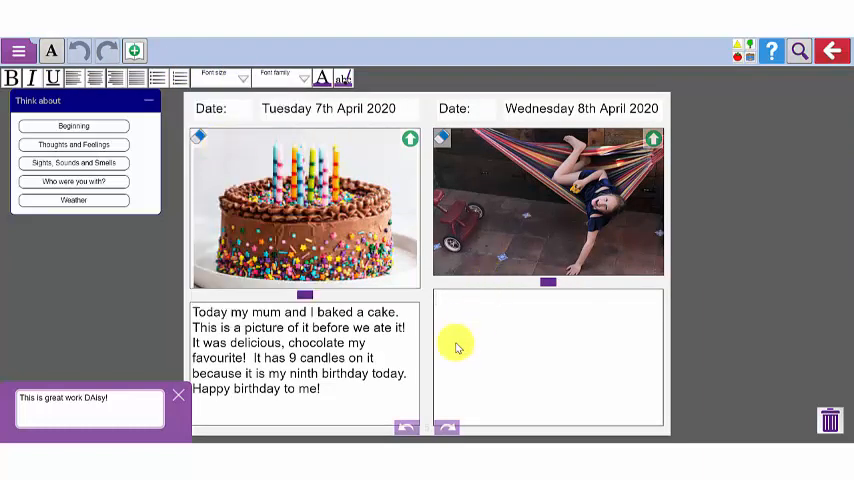
text(Today was a sunny day and we played out on the roof terrace.  I like swinging in the hammock and playing cars with my little brother.)
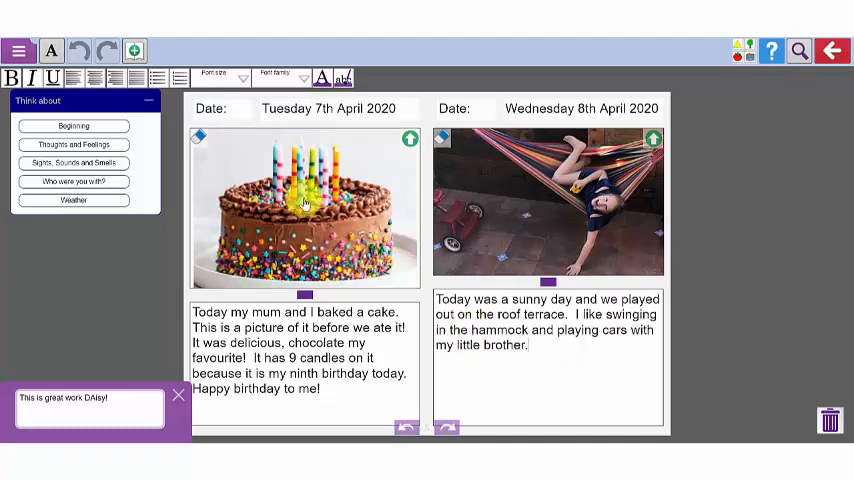
click(18, 51)
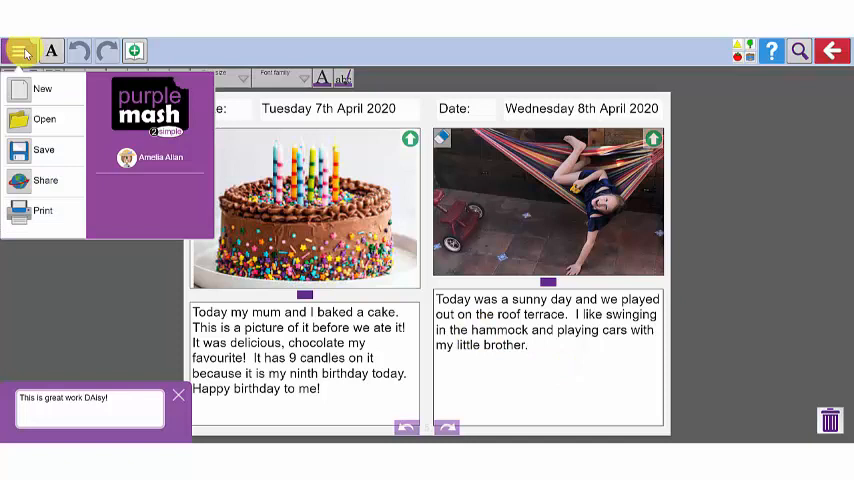
- Save the diary over the existing 'Daisy diary 2' file and dismiss the confirmation
click(43, 150)
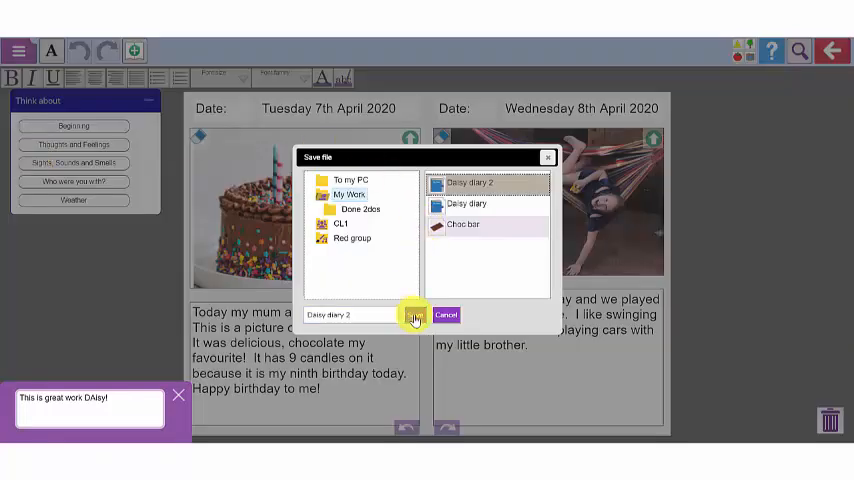
click(414, 315)
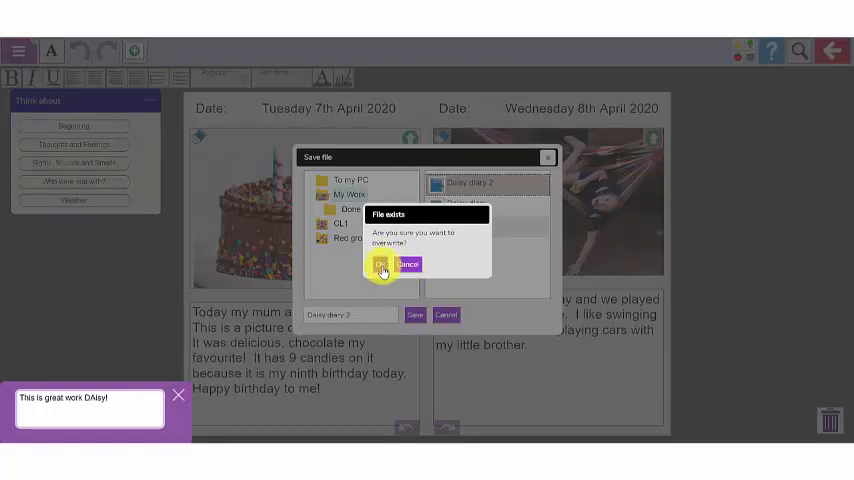
click(383, 263)
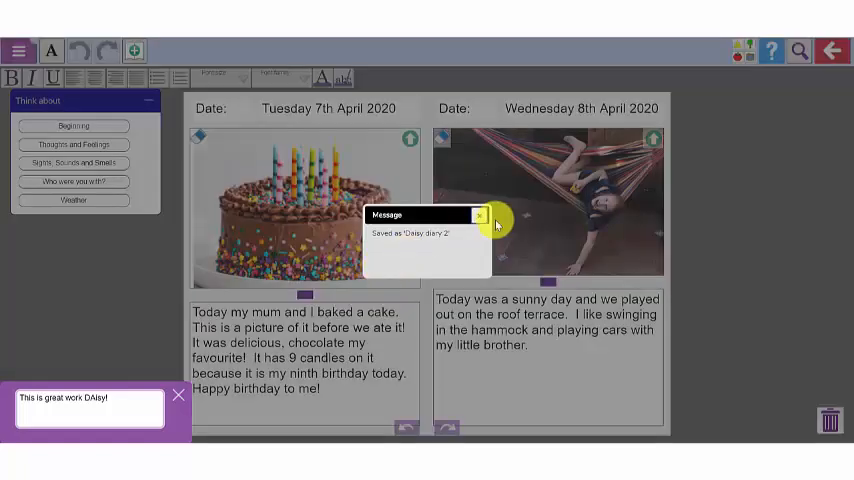
click(479, 215)
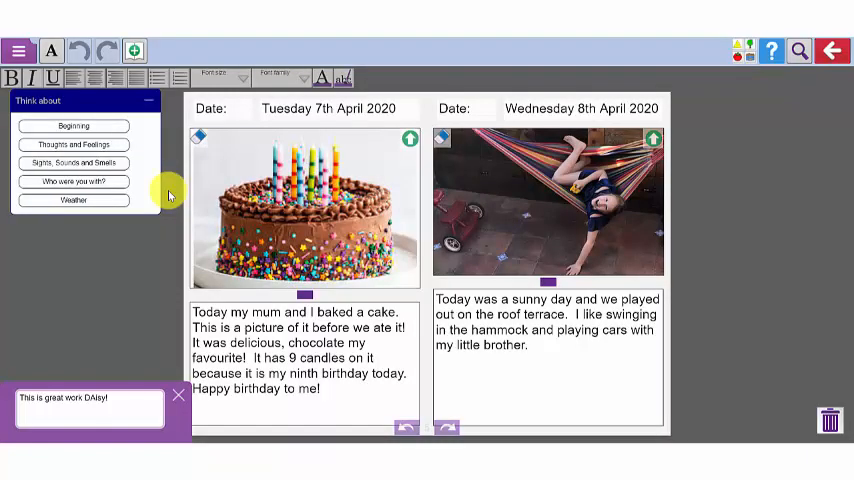
- Share the diary to the display board and dismiss the work-shared confirmation
click(19, 51)
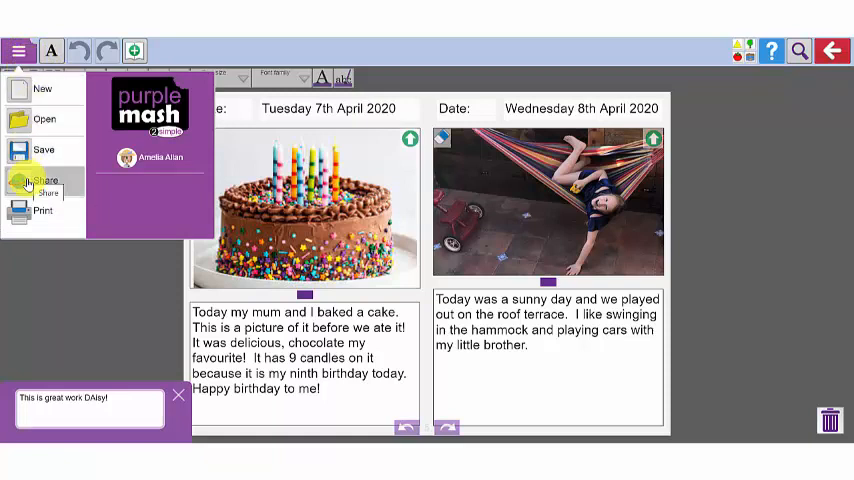
click(43, 183)
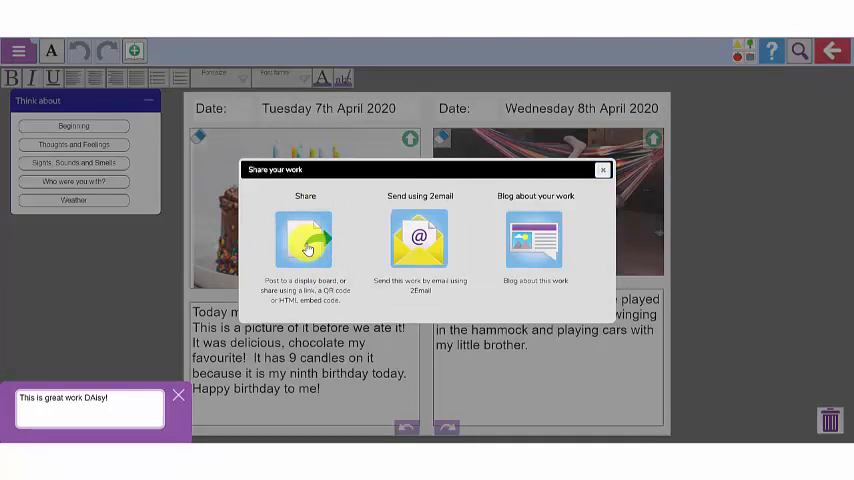
click(305, 243)
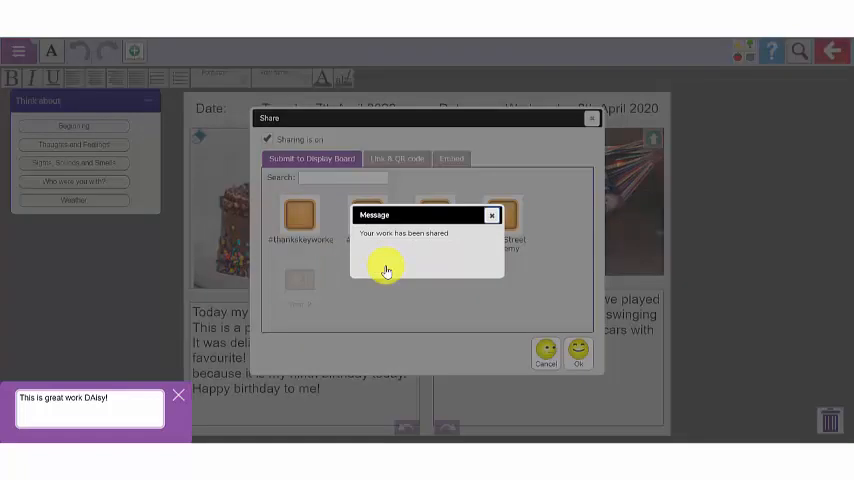
click(490, 215)
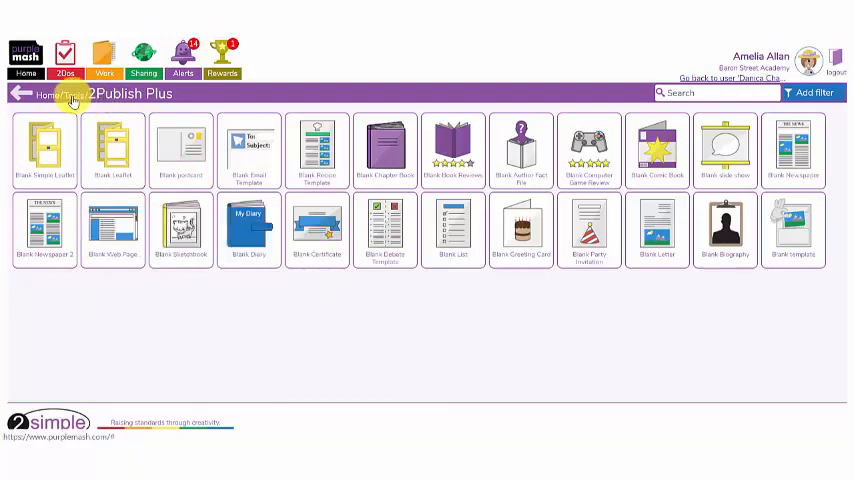
- Return to the Tools page and launch 2Create a Story
click(53, 94)
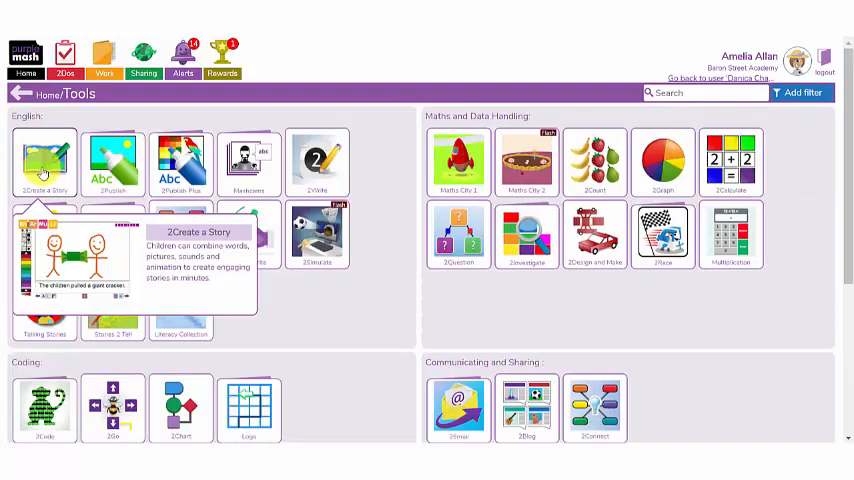
click(44, 160)
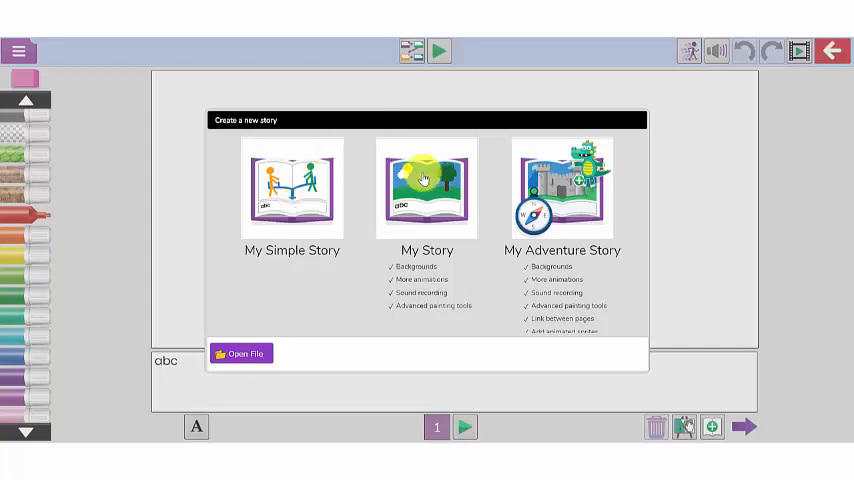
- Start a new blank My Story
click(427, 189)
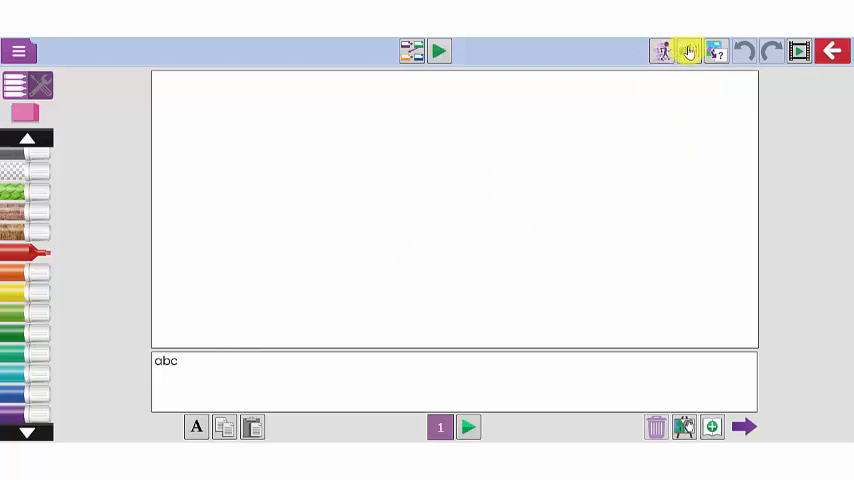
mouse_move(715, 51)
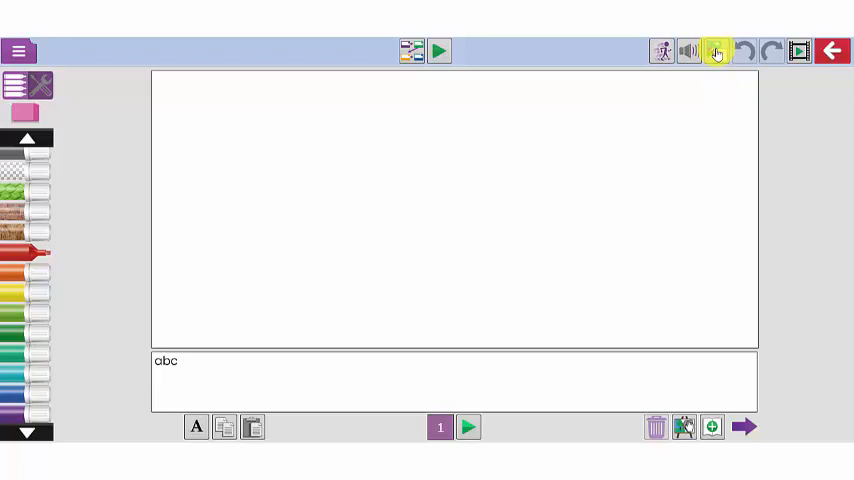
- Set the page background to the clipart park scene with trees, sun and cloud
click(717, 51)
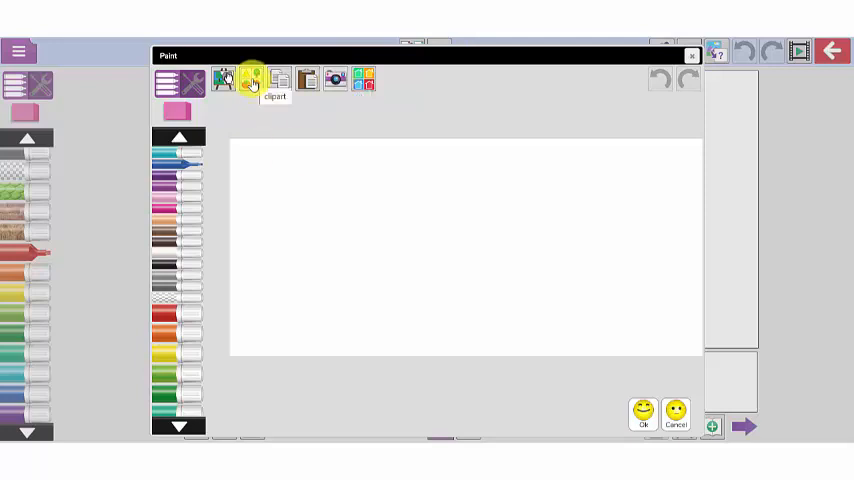
click(251, 80)
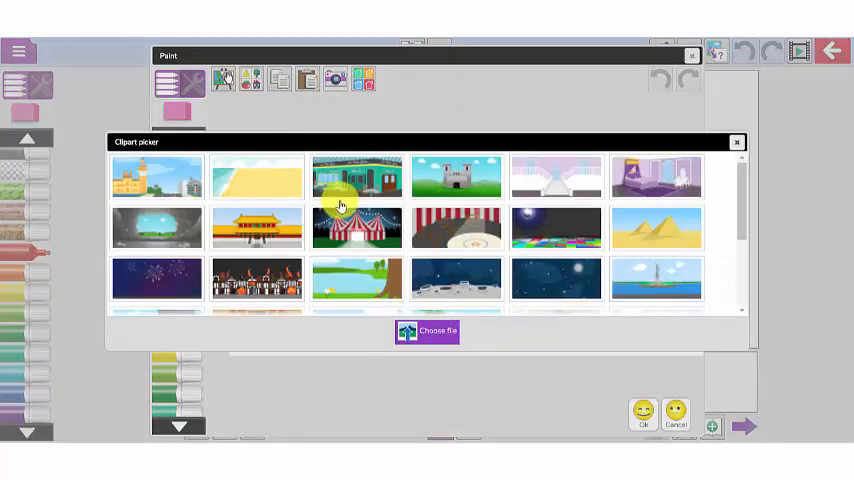
scroll(down, 3)
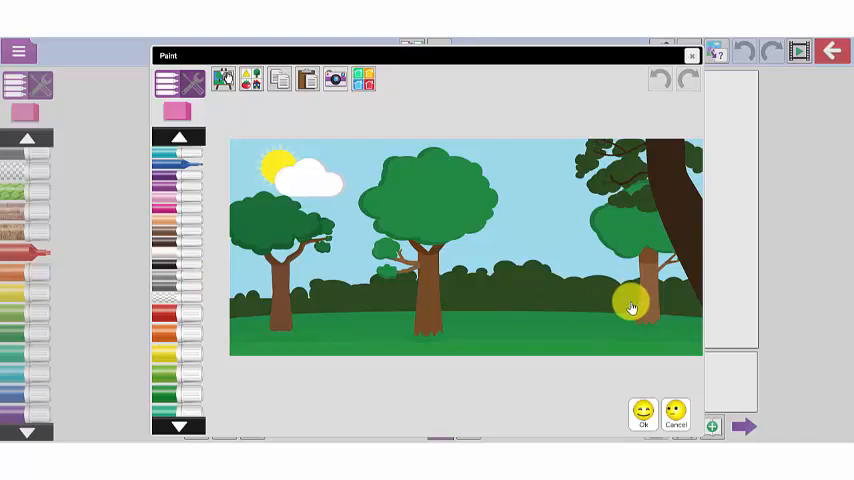
click(642, 413)
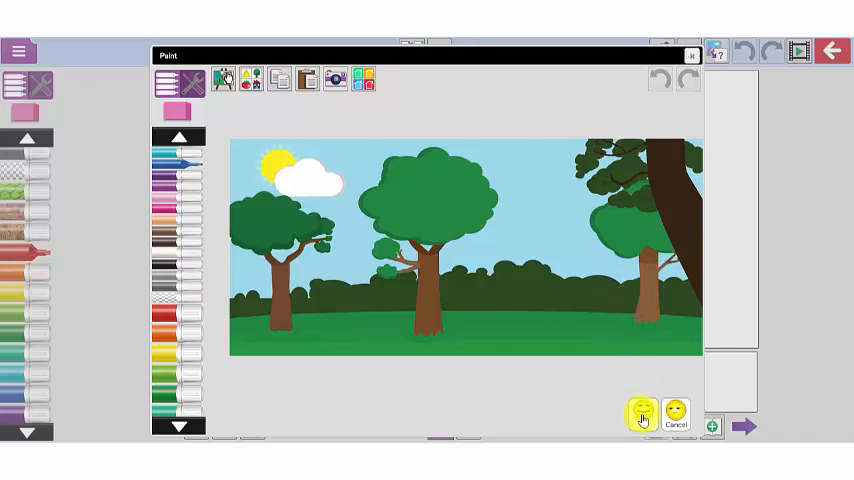
click(643, 413)
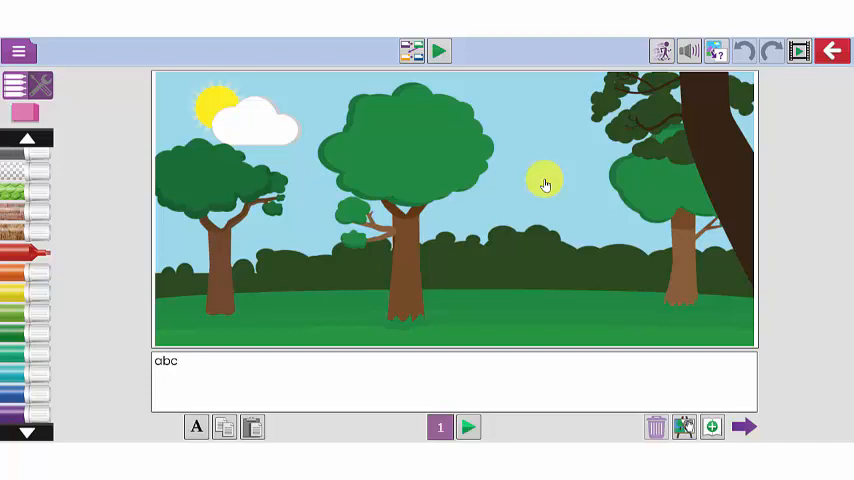
- Draw the purple stick figure in the park and caption it about a sunny walk
drag(543, 183, 510, 228)
text(Today I went for a walk in the park.  It was a lovely sunny day!)
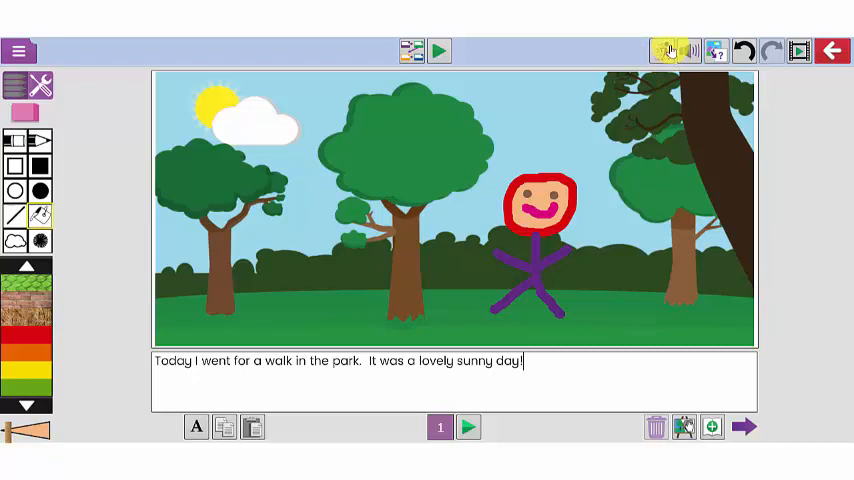
click(671, 51)
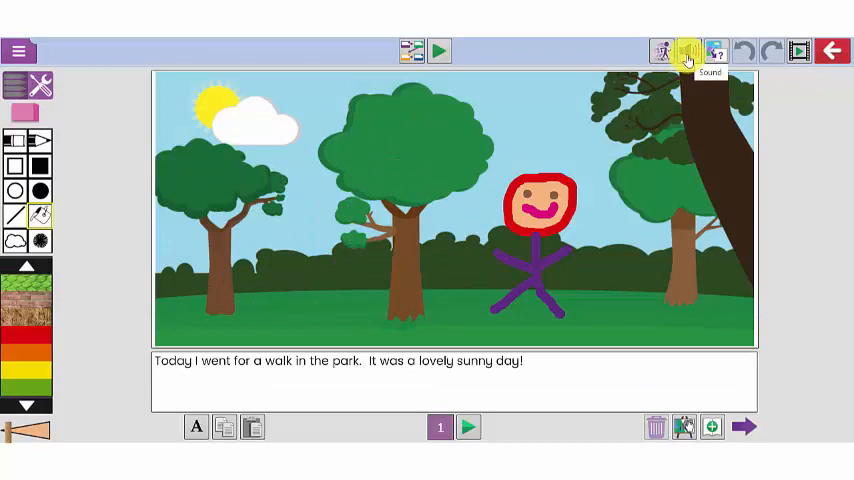
click(688, 50)
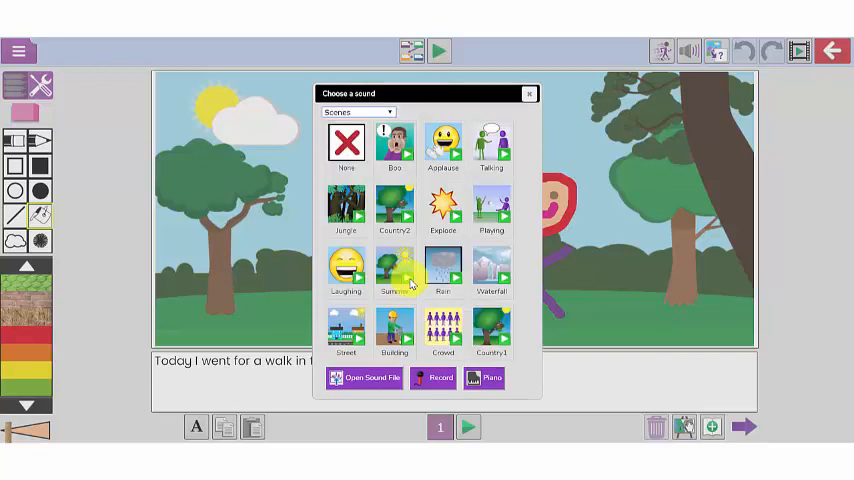
click(394, 270)
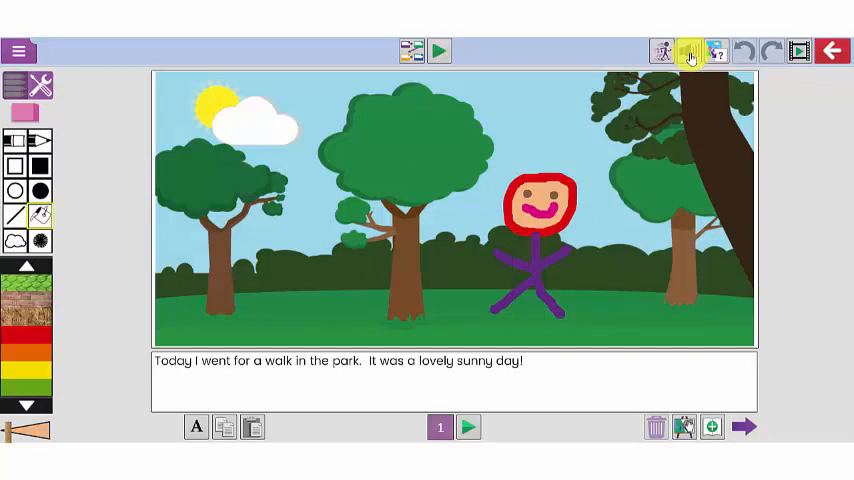
- Record a short voice clip from the Sound menu and keep it on the park page
click(689, 51)
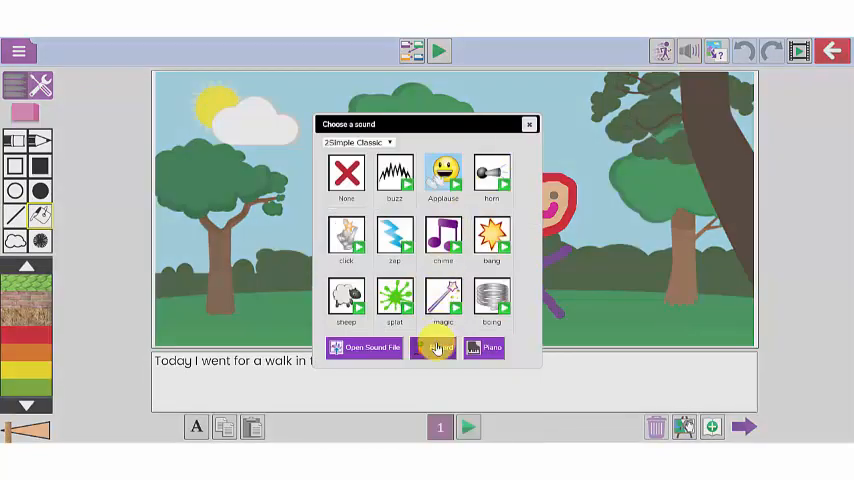
click(434, 347)
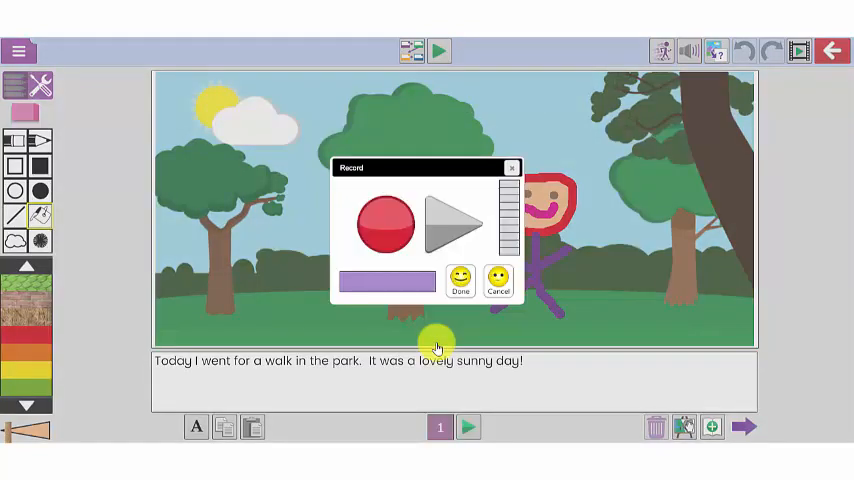
click(385, 224)
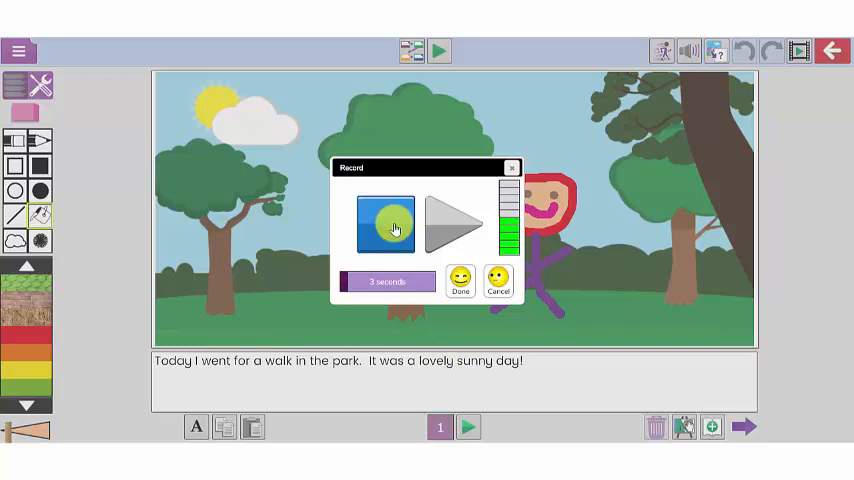
click(385, 224)
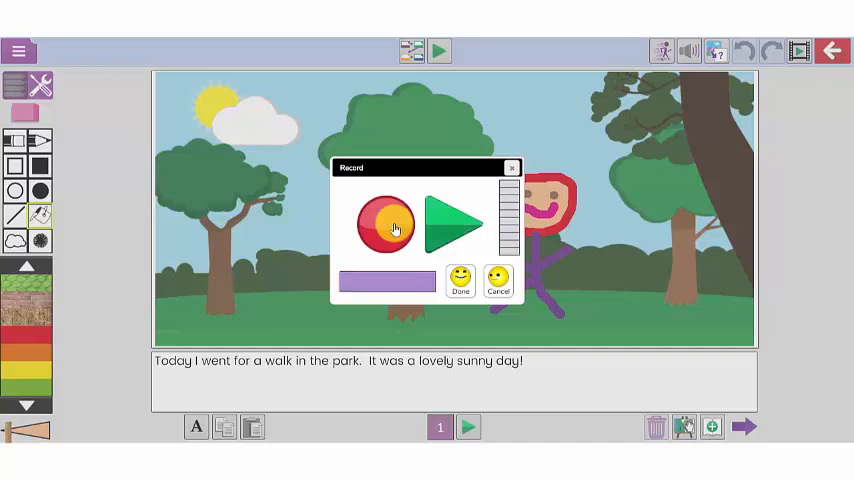
click(385, 224)
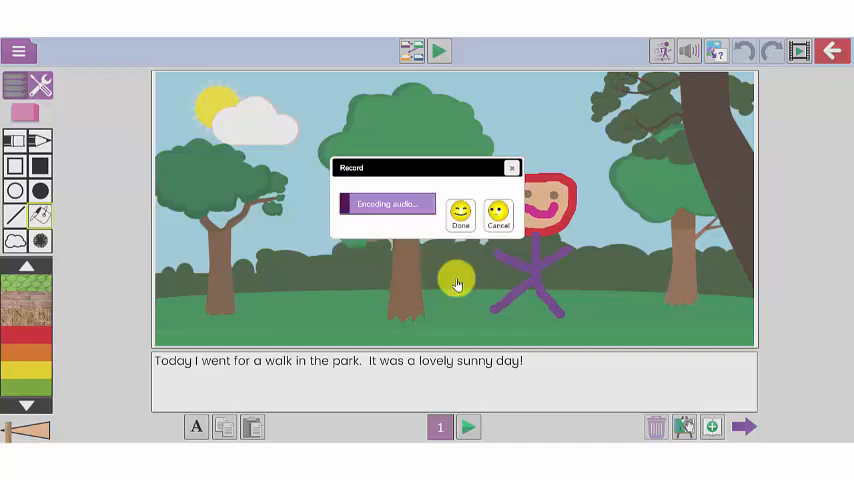
click(459, 217)
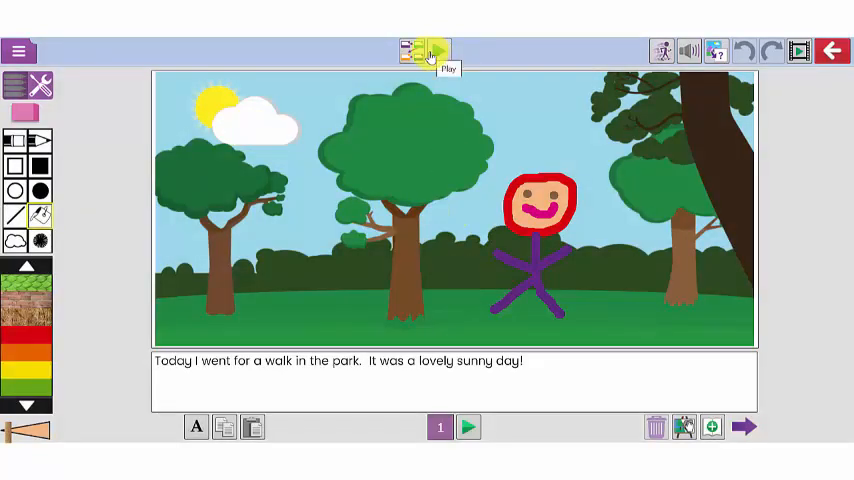
- Play back the park page with its sound, then bring up the save window over My Work
click(439, 50)
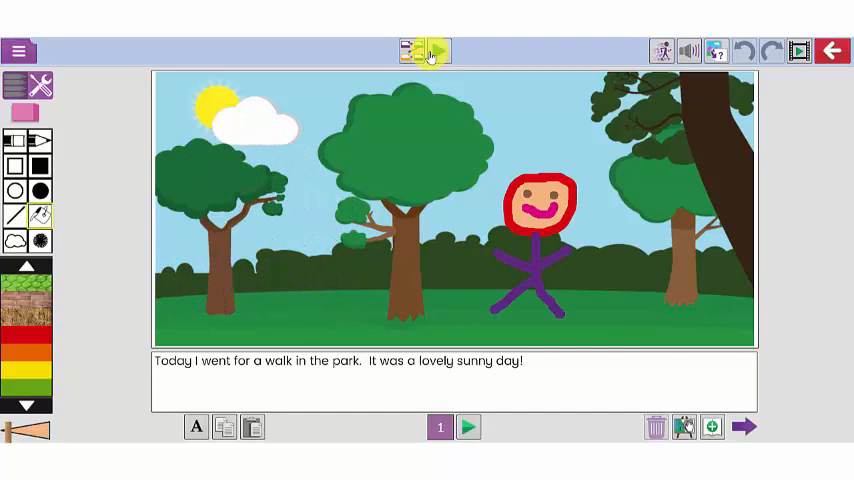
click(19, 51)
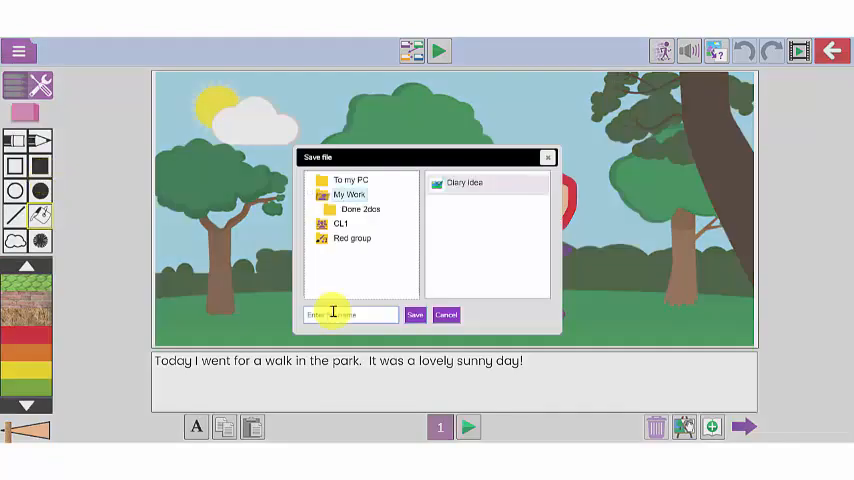
- Name and save the park story, then share it to a display board from the Menu
click(414, 315)
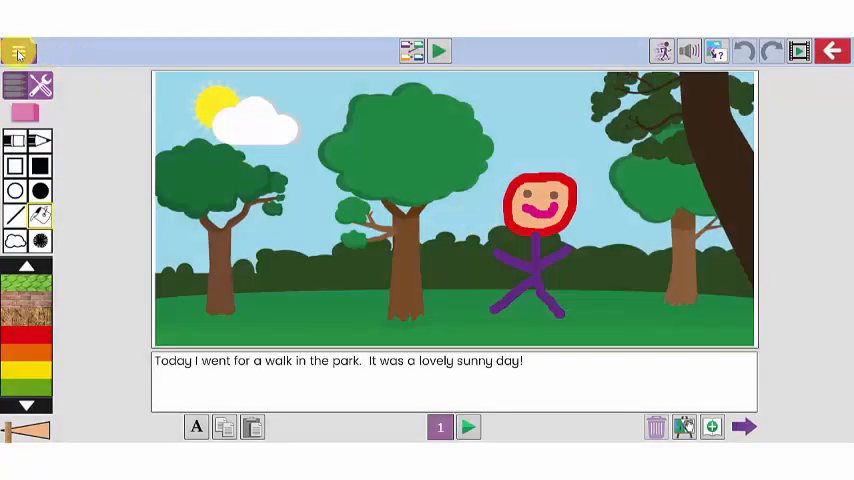
mouse_move(18, 51)
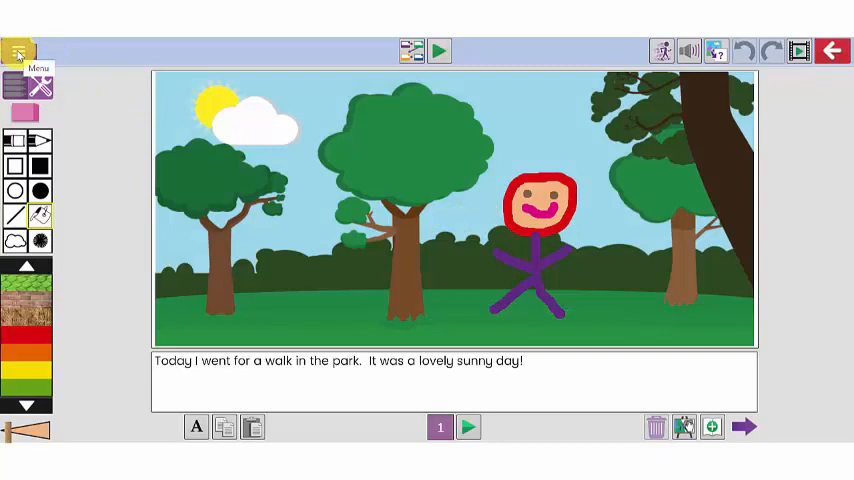
click(19, 51)
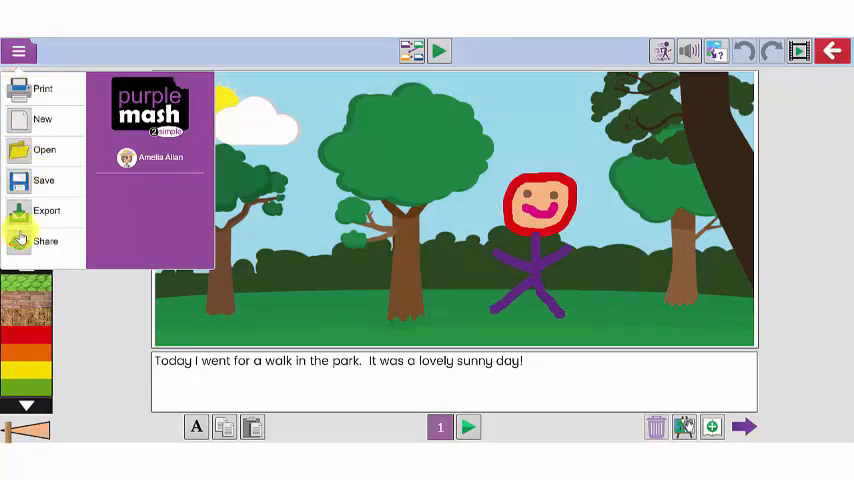
click(45, 242)
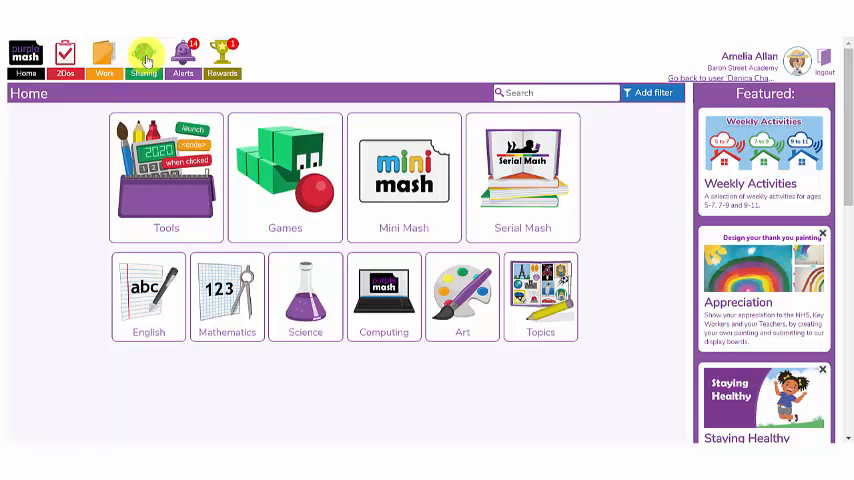
- Visit the Year 2 display board under Sharing to see the shared park story
click(142, 55)
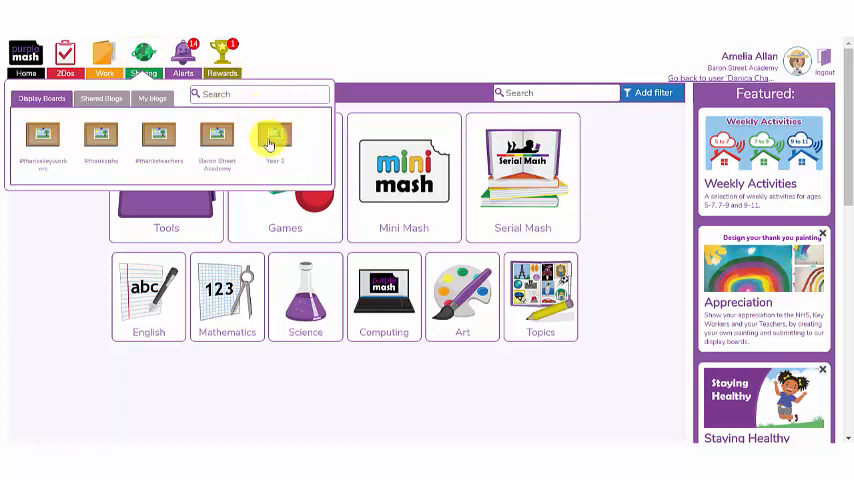
click(271, 138)
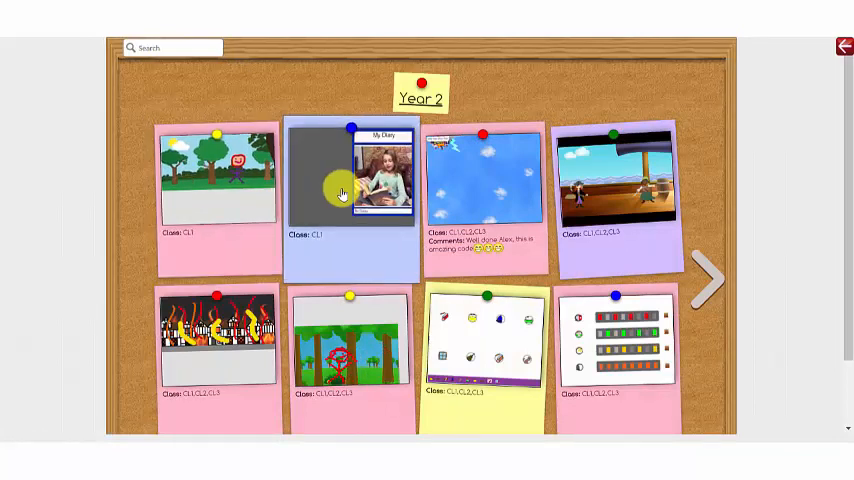
click(352, 192)
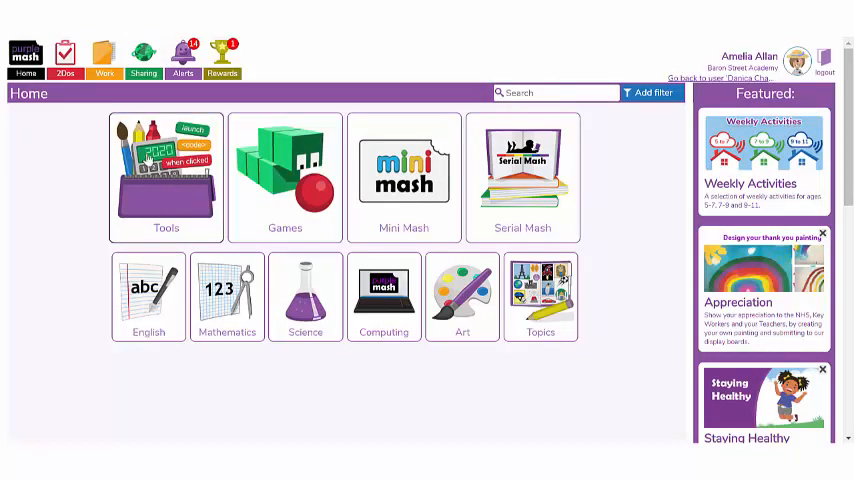
- Return Home and go to Tools to reach the 2Publish Plus blank templates
click(166, 178)
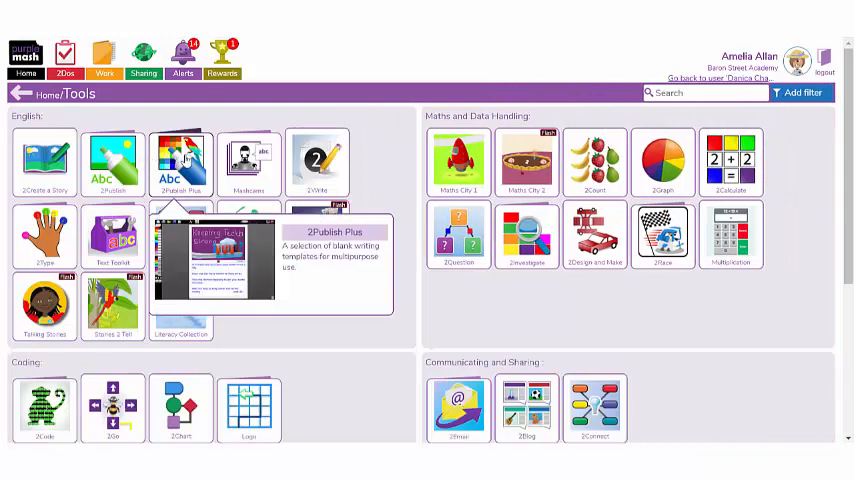
click(179, 160)
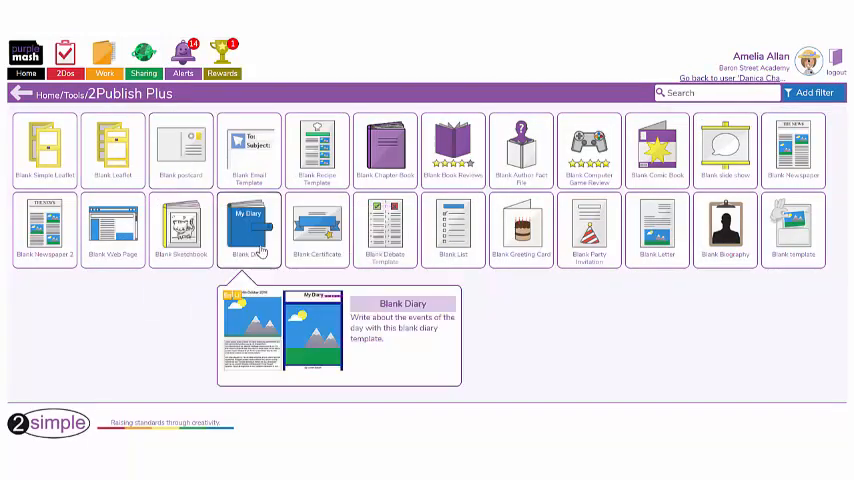